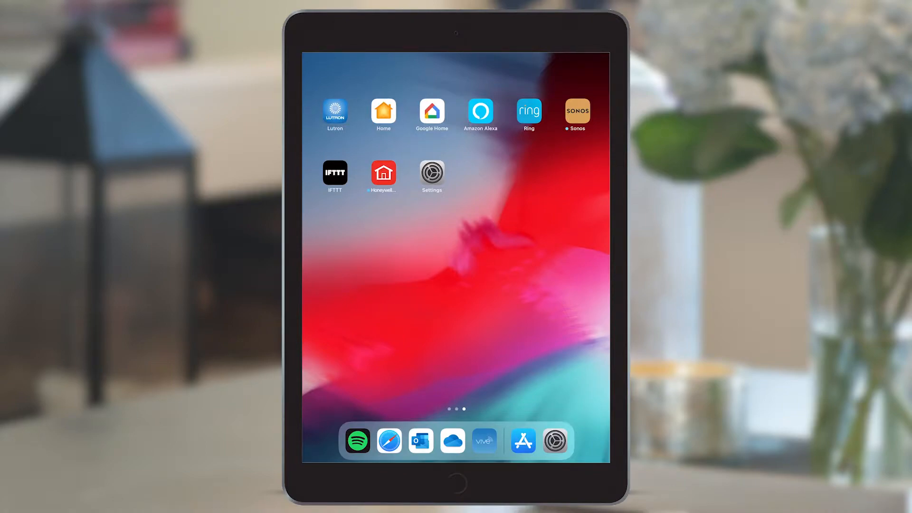
Launch the Lutron app, accept the licence agreement and continue past usage data
click(432, 172)
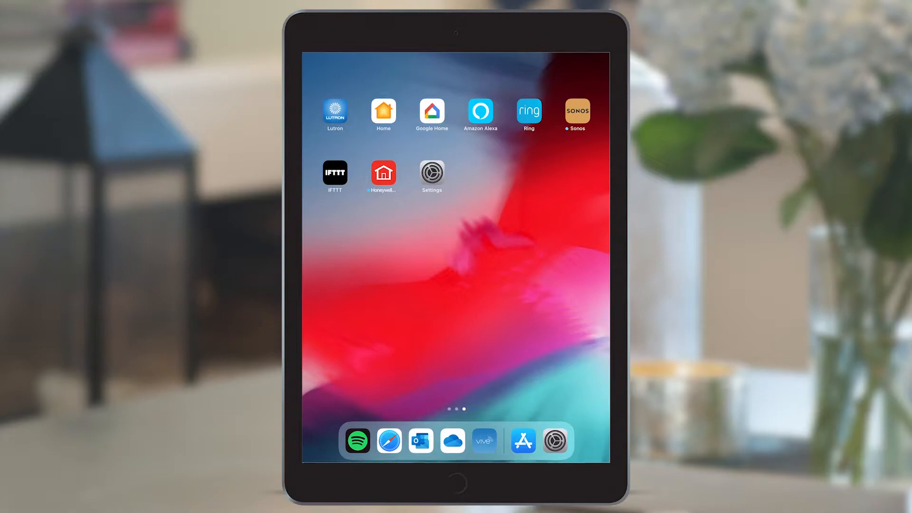
click(334, 110)
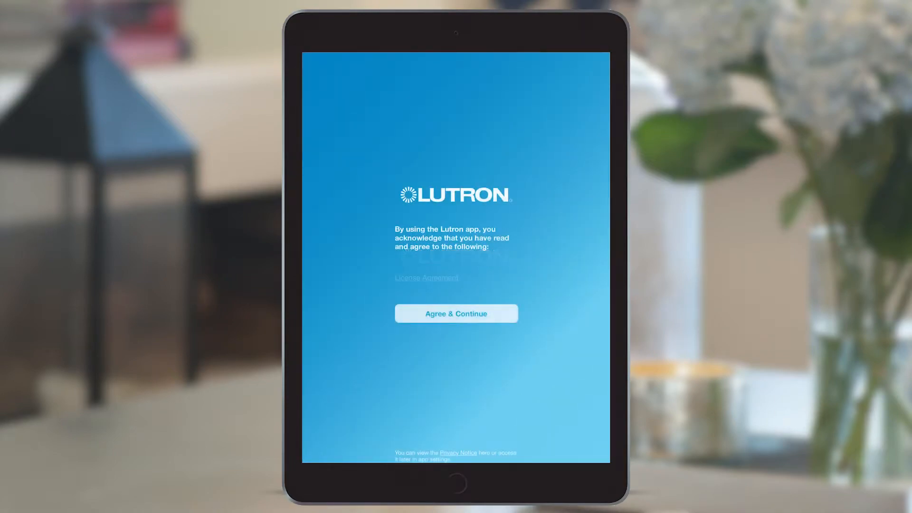
click(456, 313)
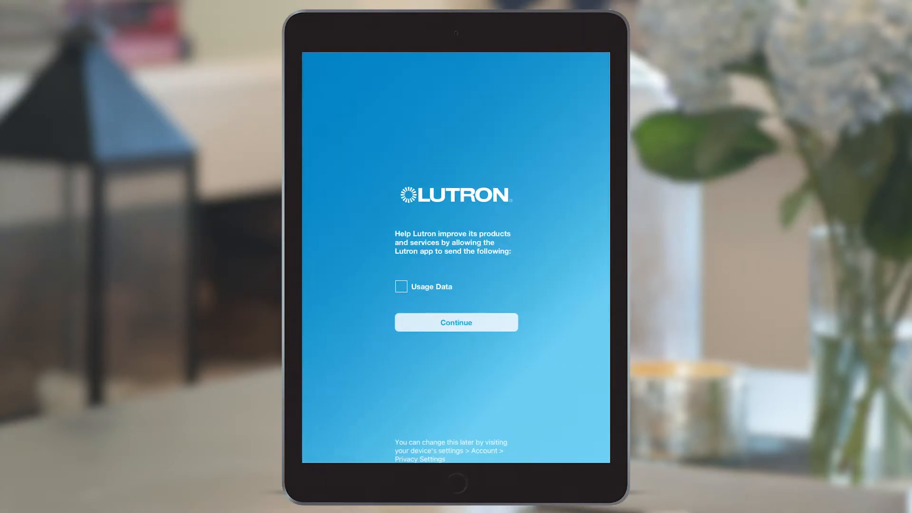
click(456, 321)
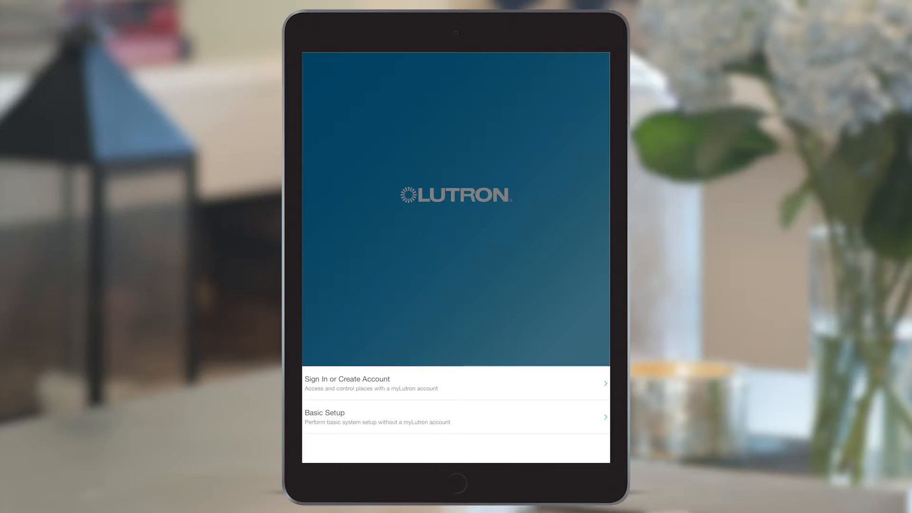
Sign in to the myLutron account with the installer's email and password
click(456, 384)
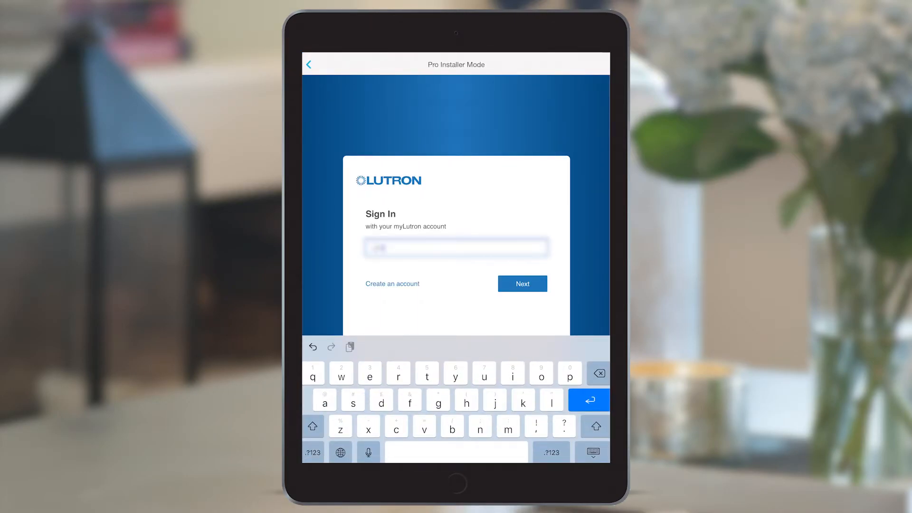
click(521, 284)
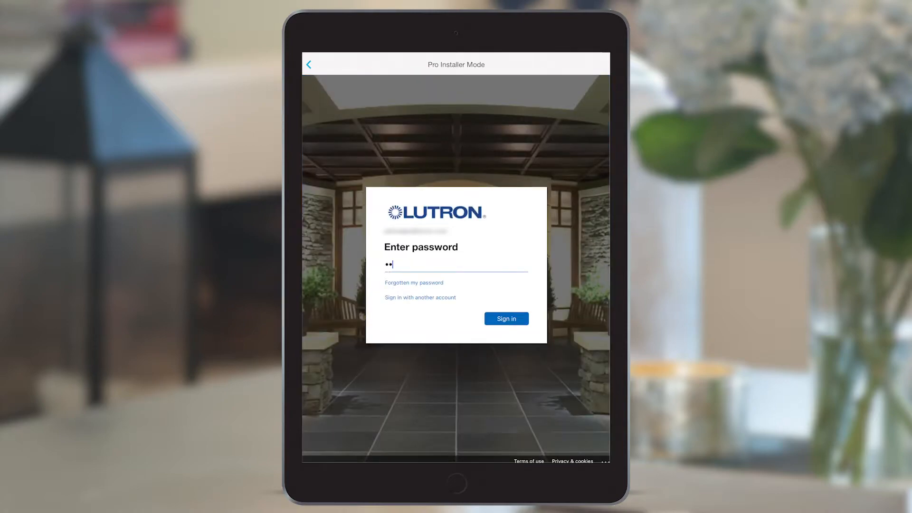
text(•••••)
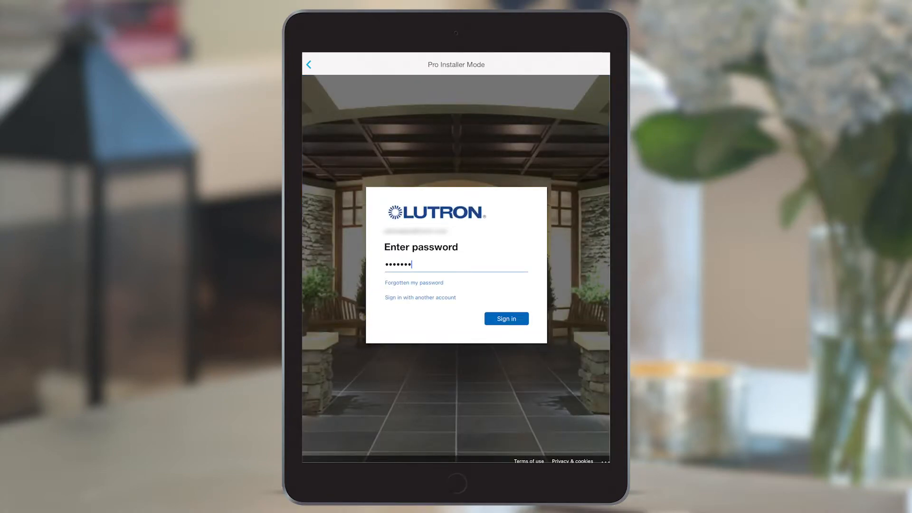
click(505, 319)
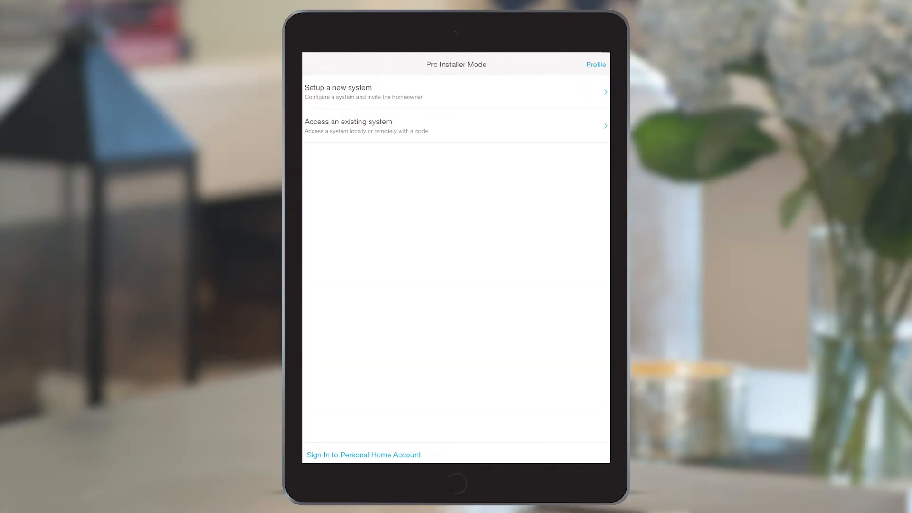
Start a new RA2 Select system and allow local network access to find the main repeater
click(363, 91)
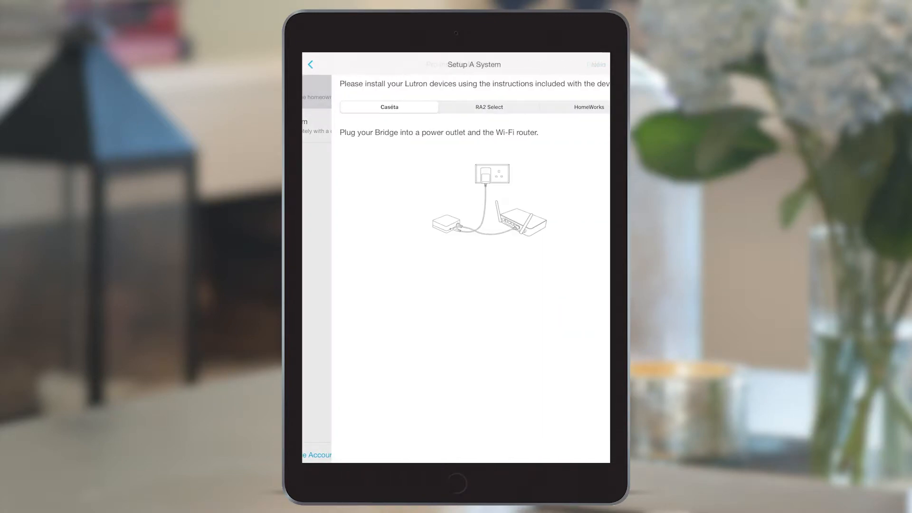
click(489, 107)
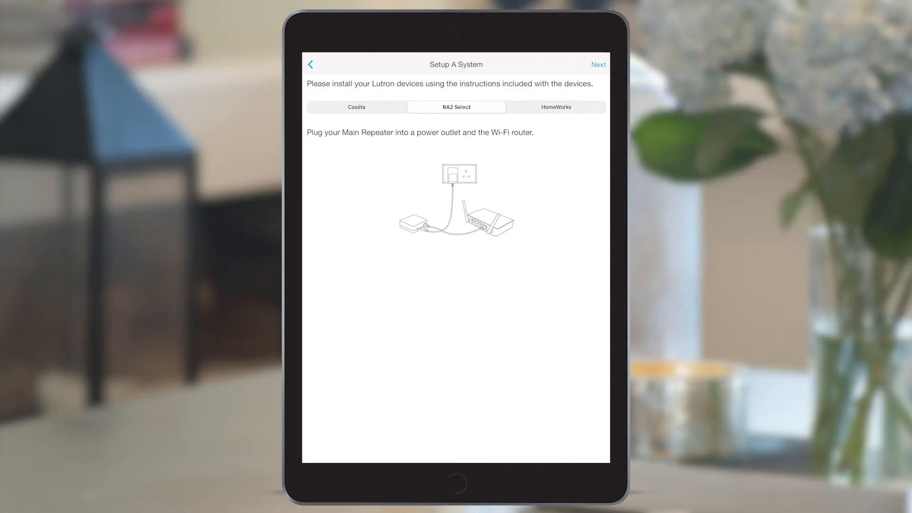
click(598, 64)
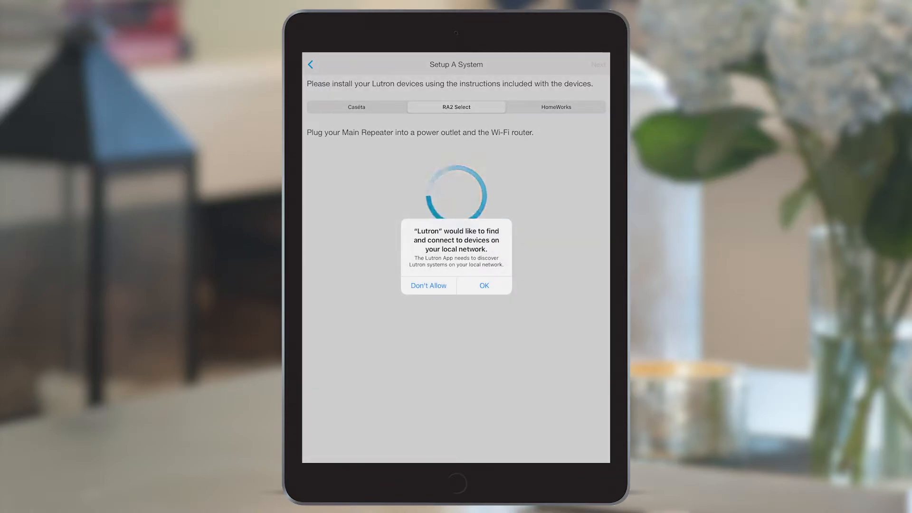
click(484, 286)
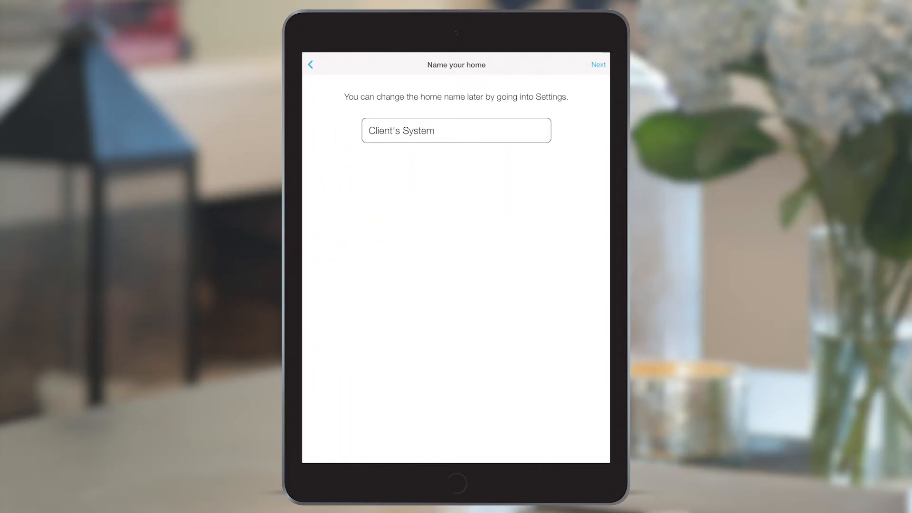
Confirm the home name Client's System and send the time zone and location
click(598, 64)
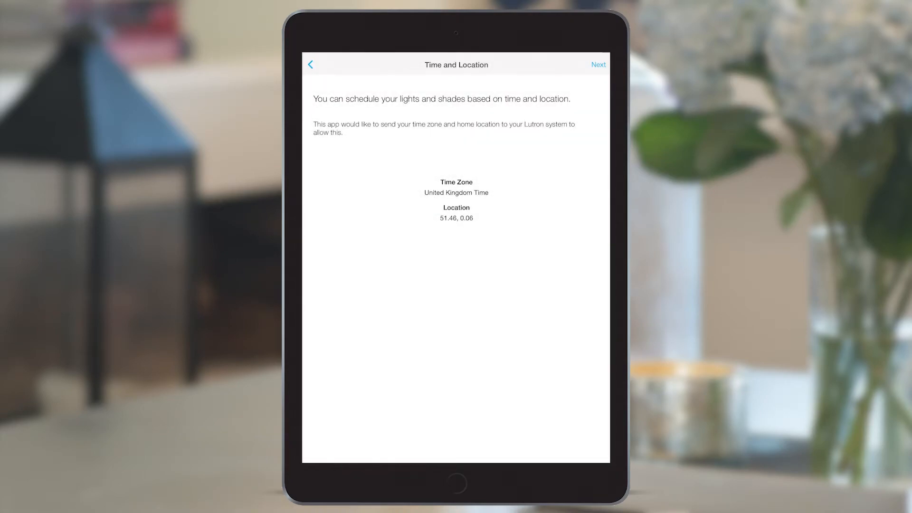
click(599, 65)
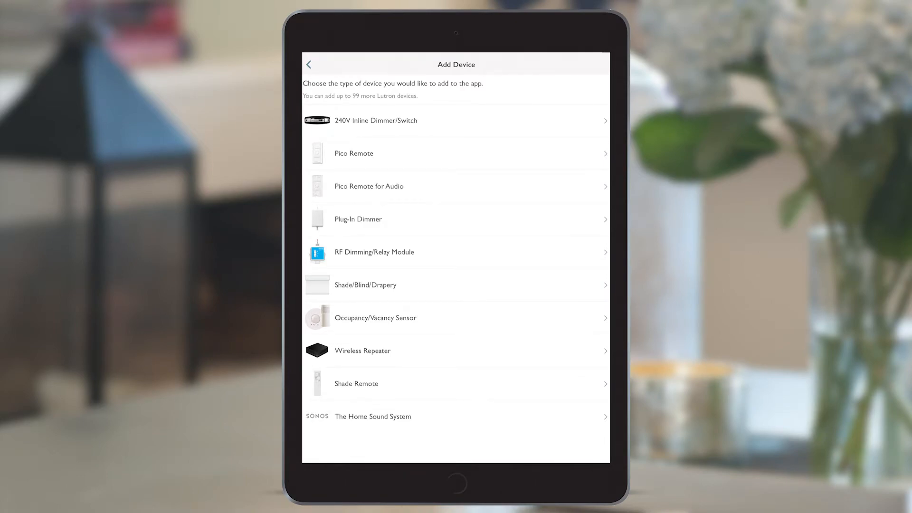
Find a 240V inline dimmer, flash device 02974199 and add it
click(376, 120)
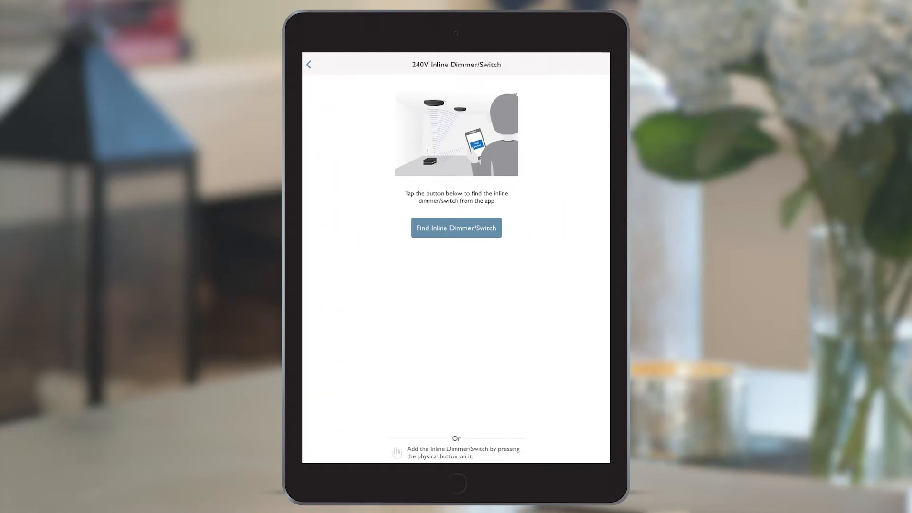
click(456, 227)
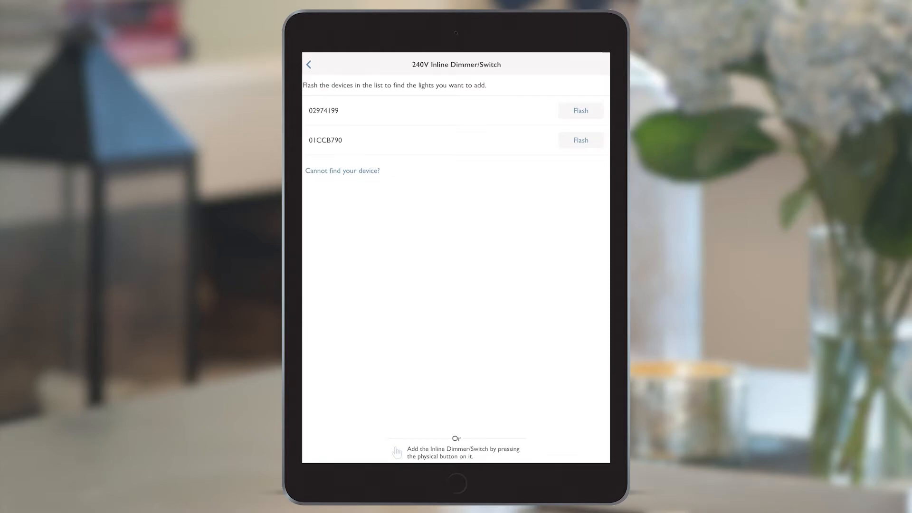
click(581, 111)
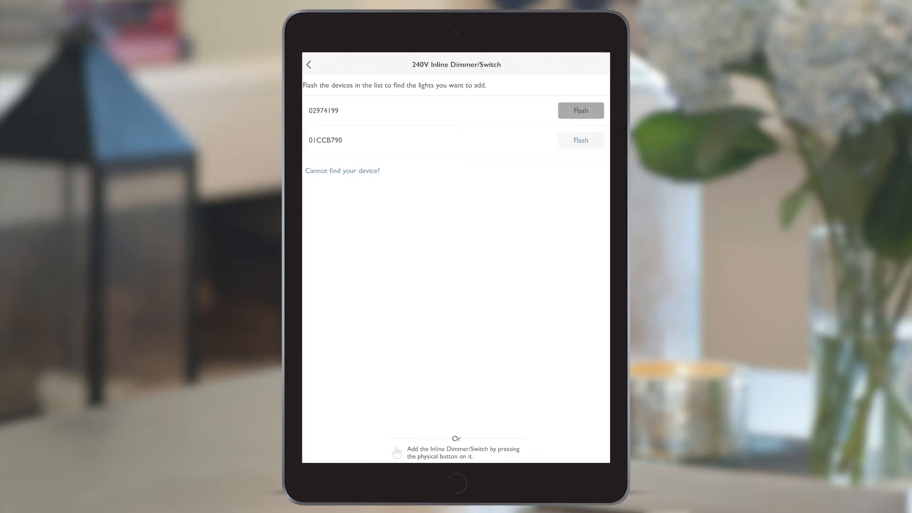
click(581, 110)
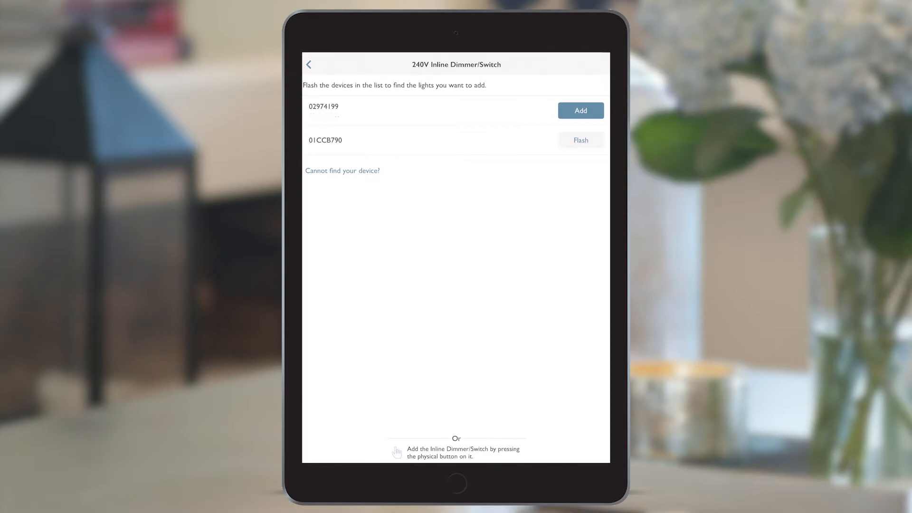
click(580, 111)
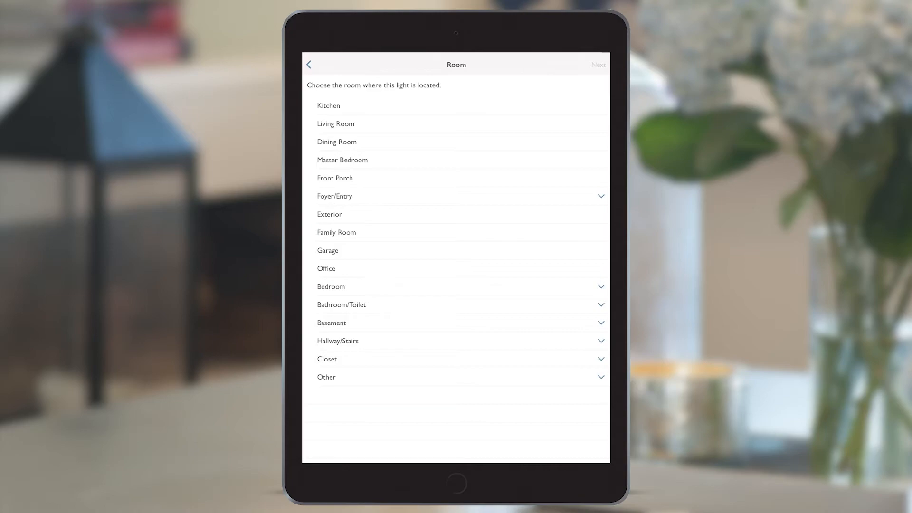
Assign the dimmer to the Kitchen as the main ceiling lights
click(327, 106)
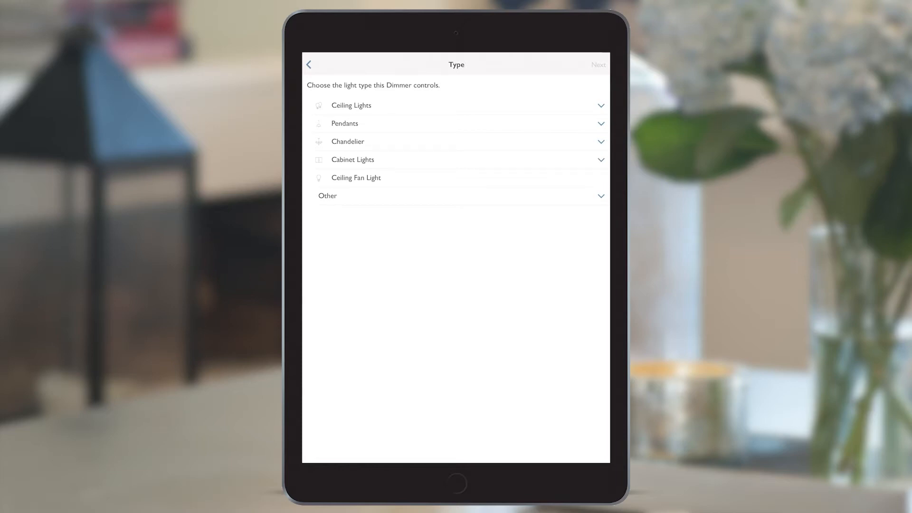
click(351, 106)
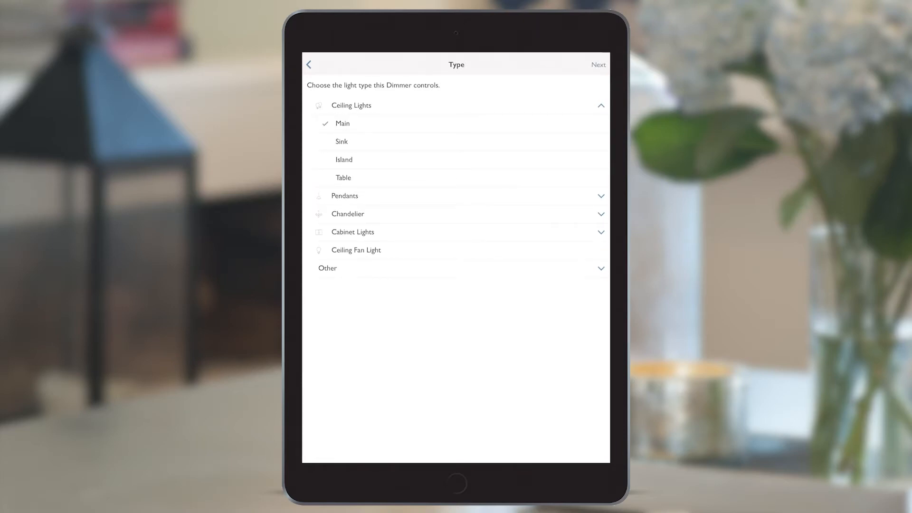
click(598, 64)
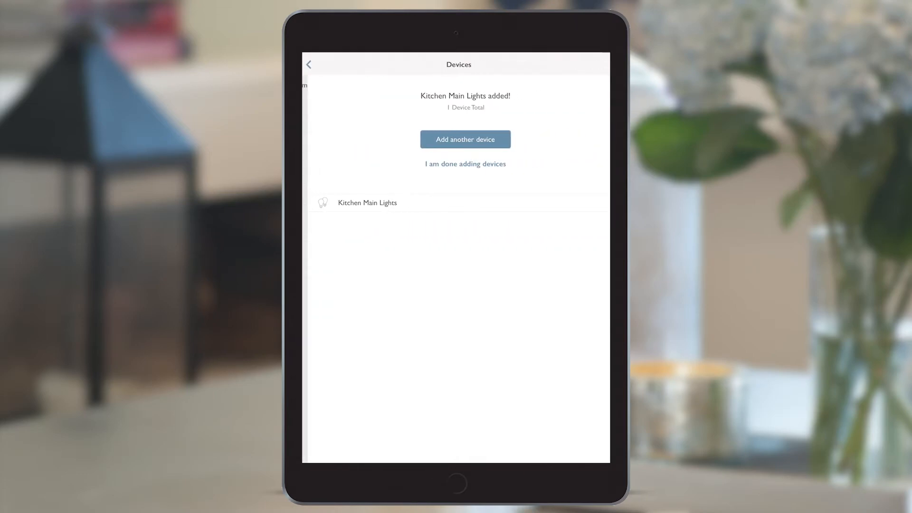
Add inline dimmer 01CCB790 as the Kitchen under-cabinet lights
click(465, 139)
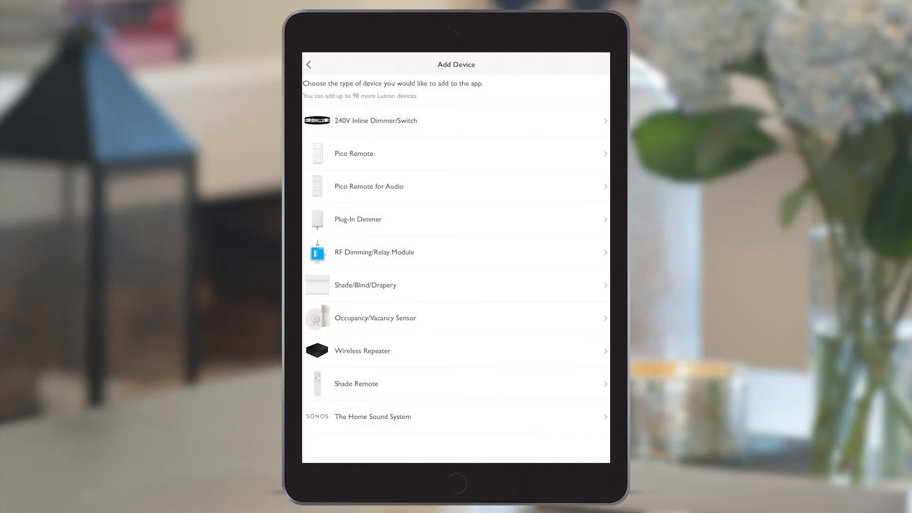
click(375, 120)
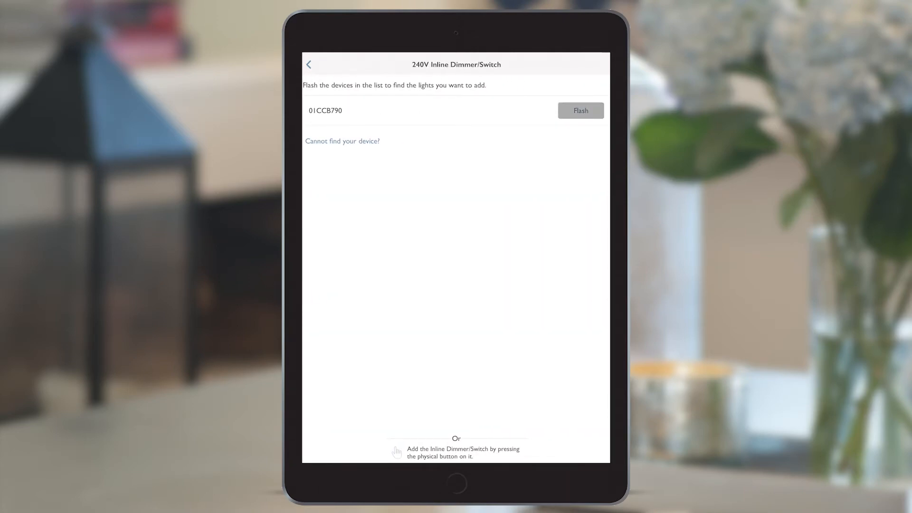
click(580, 111)
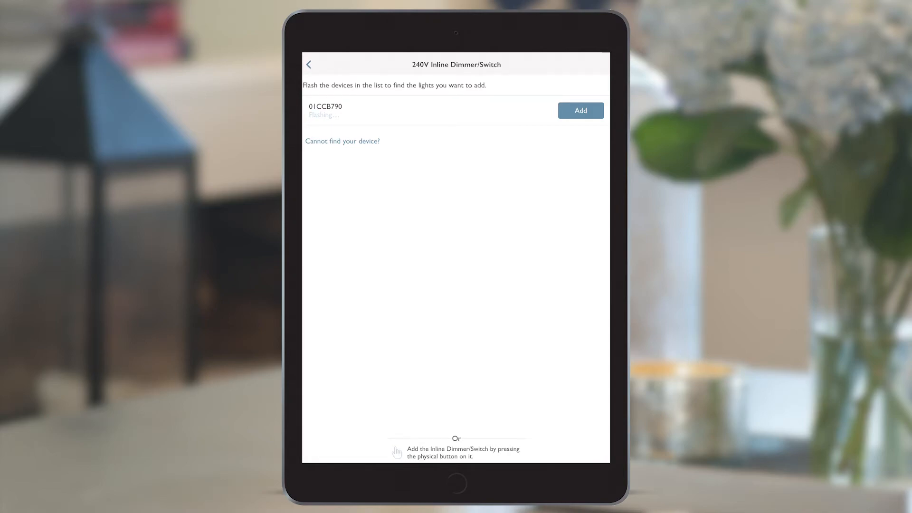
click(580, 111)
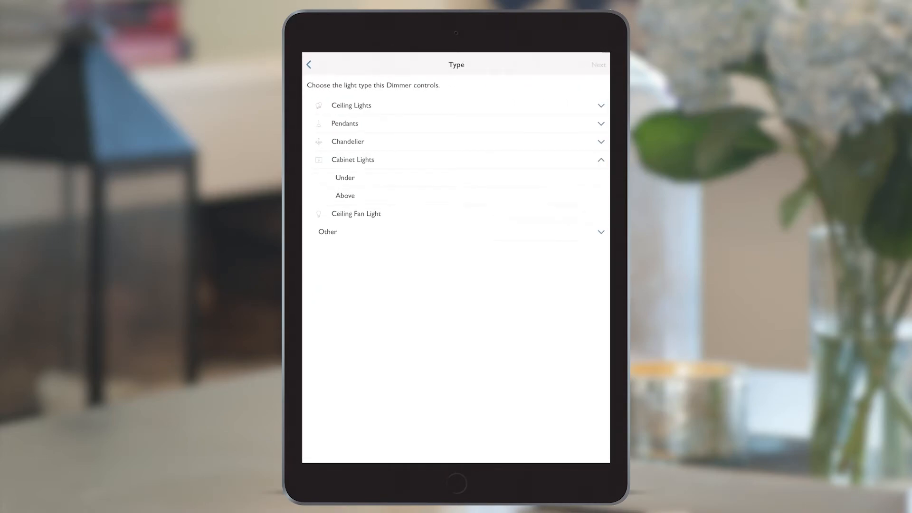
click(345, 177)
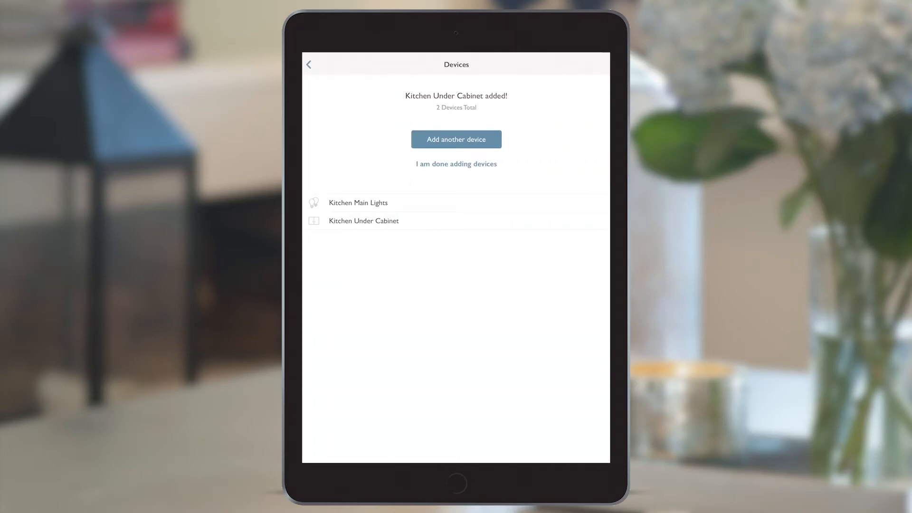
click(456, 139)
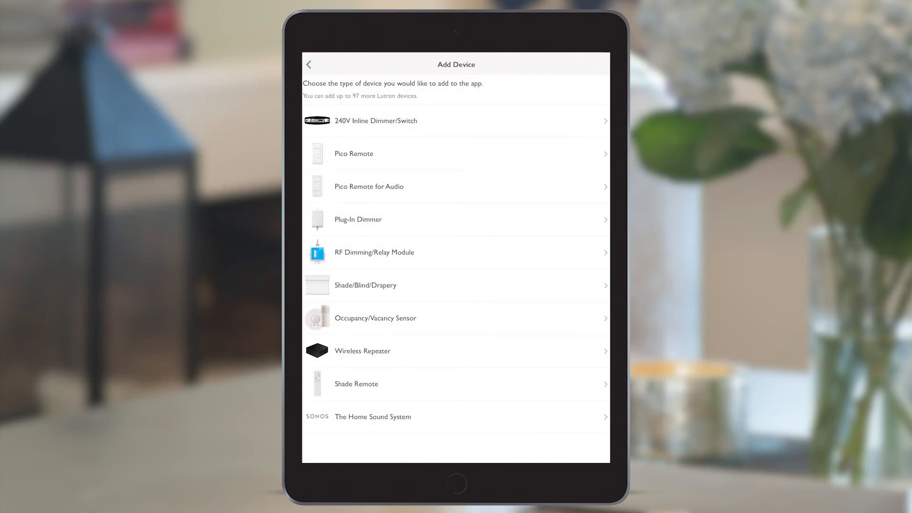
Add the keypad to the Kitchen and finish adding devices
click(353, 153)
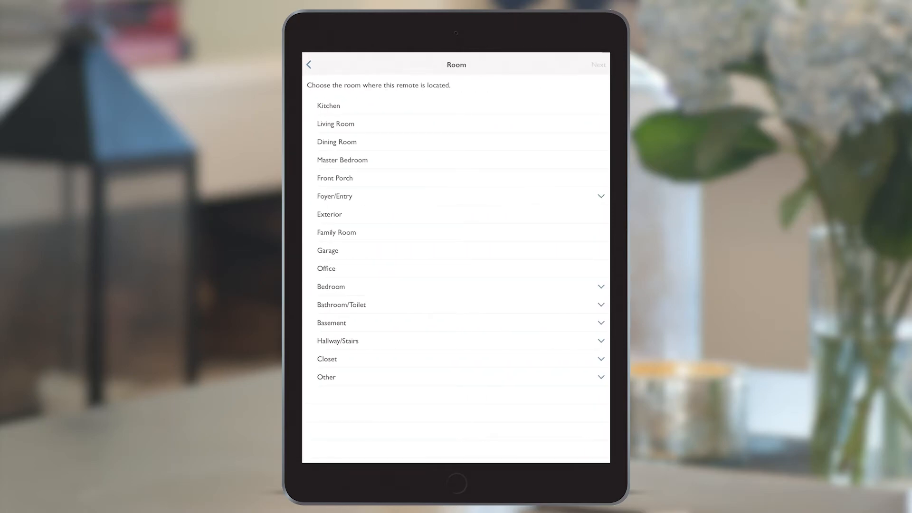
click(328, 106)
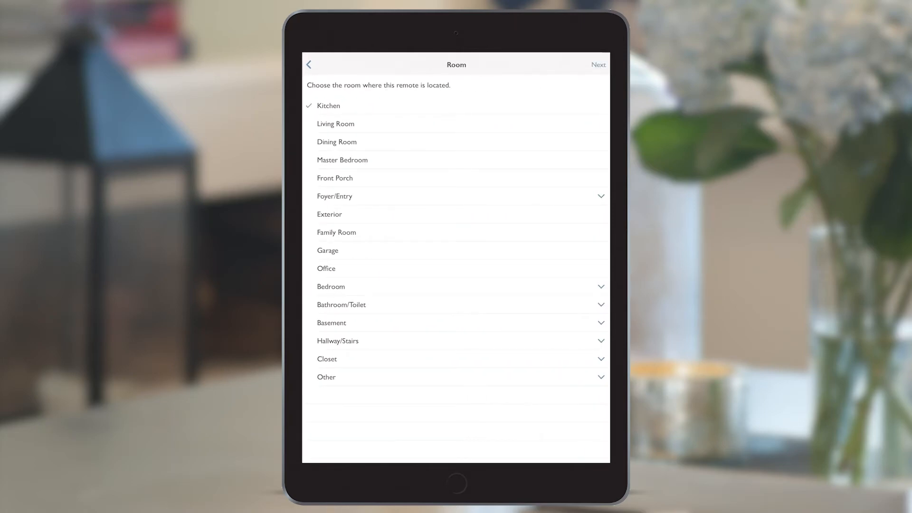
click(598, 64)
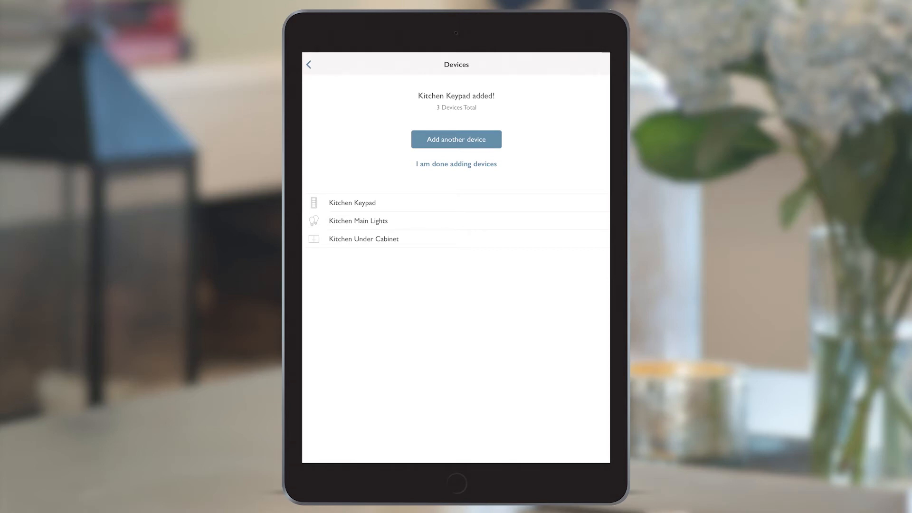
click(456, 163)
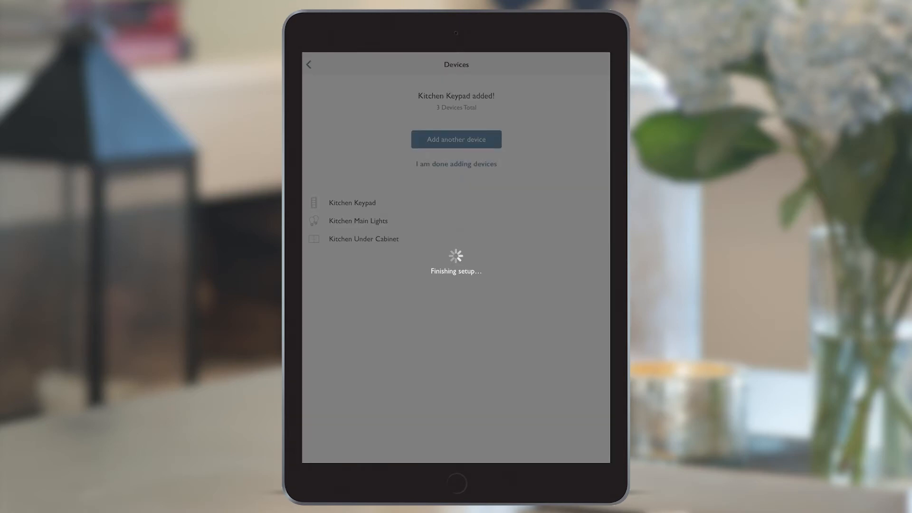
Let setup finish and reach the Client's System Devices tab
click(456, 163)
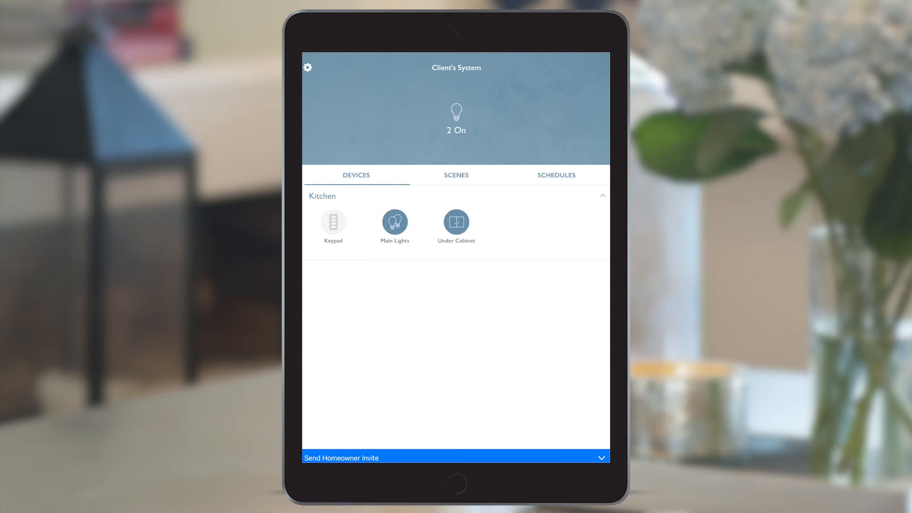
Set the Kitchen Keypad's Dining scene to Main Lights 50% and Under Cabinet 20%
click(333, 223)
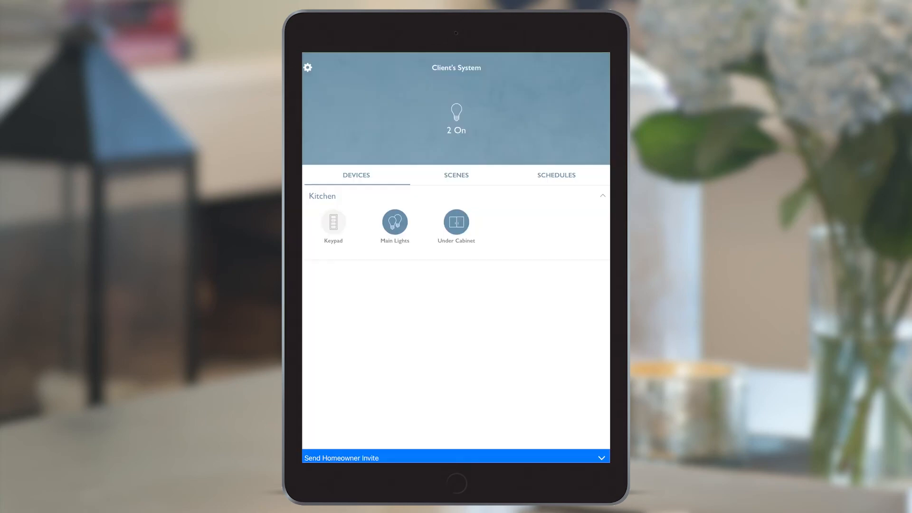
click(333, 222)
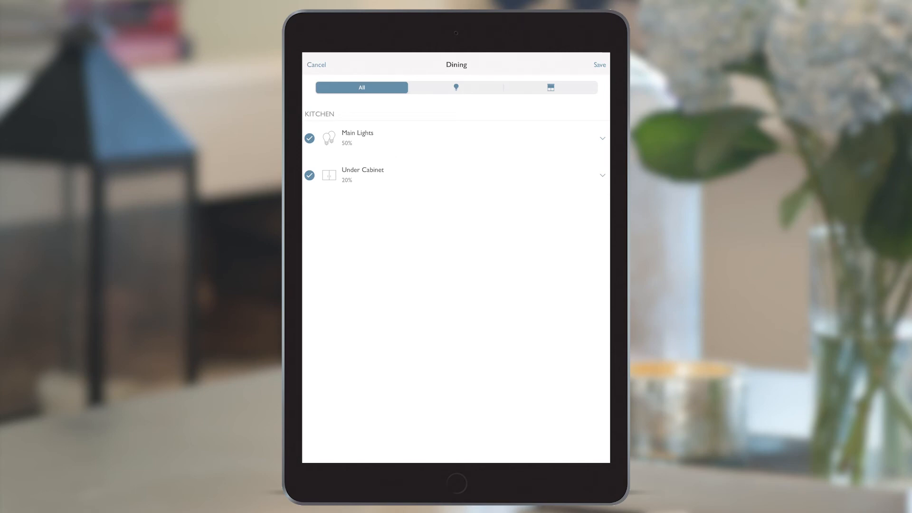
click(602, 175)
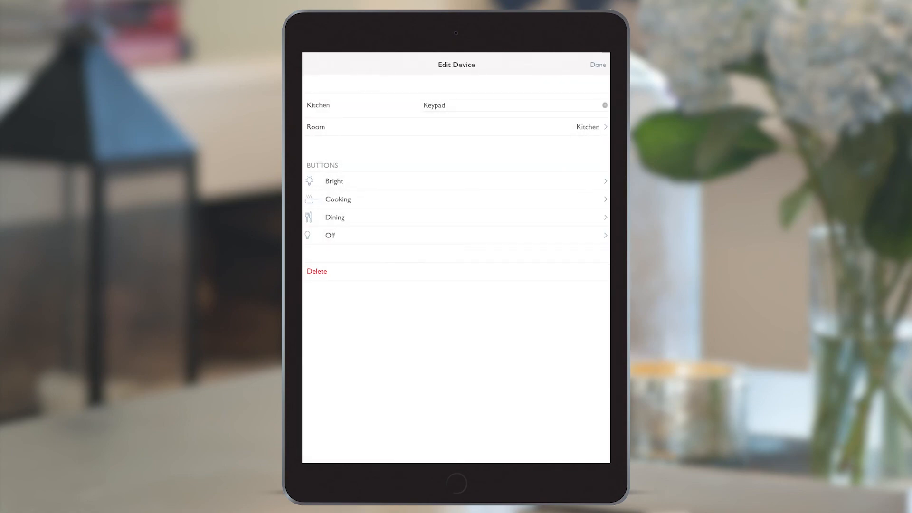
click(598, 64)
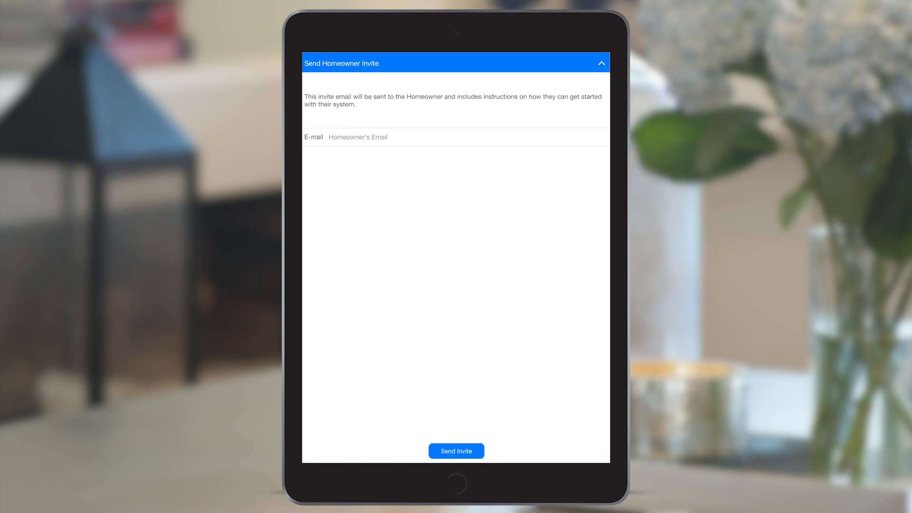
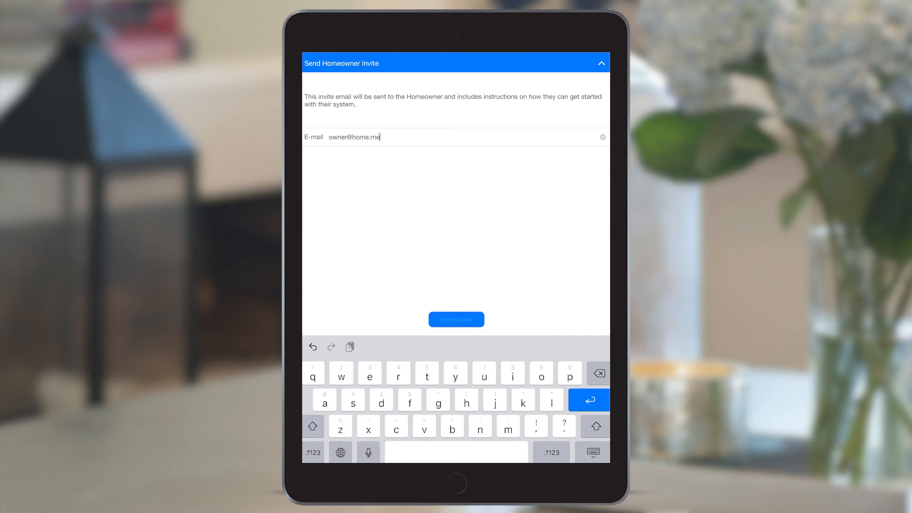
Enter the homeowner's email address and send the welcome invite
click(456, 319)
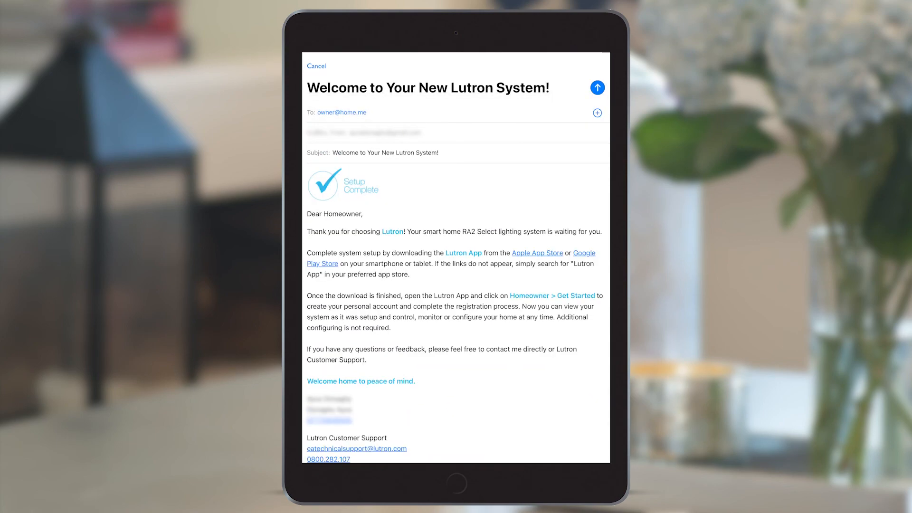